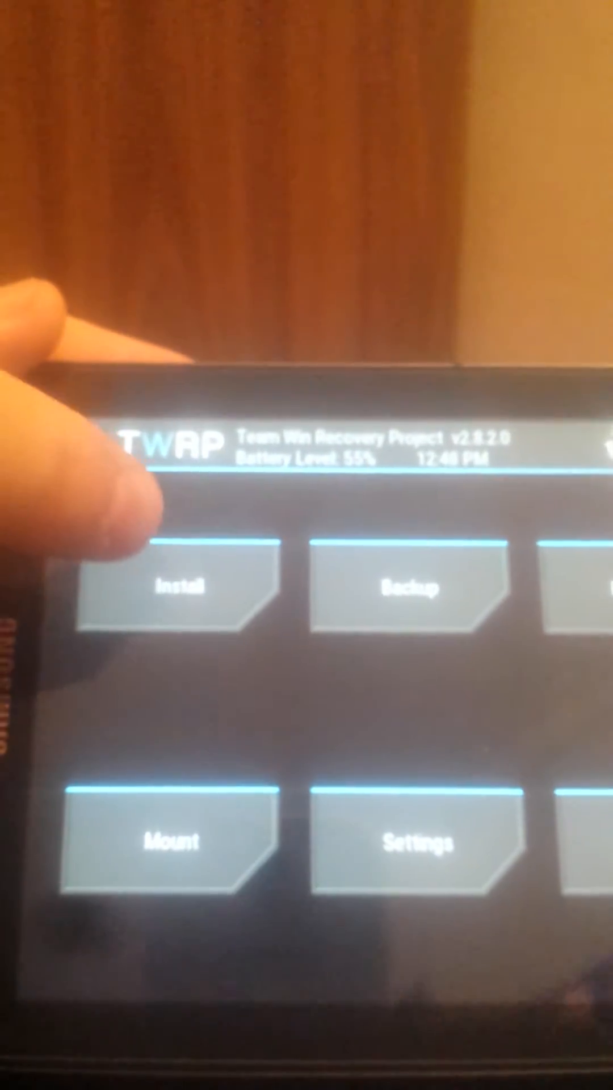
Go to TWRP's Install screen to choose a flashable package.
click(188, 587)
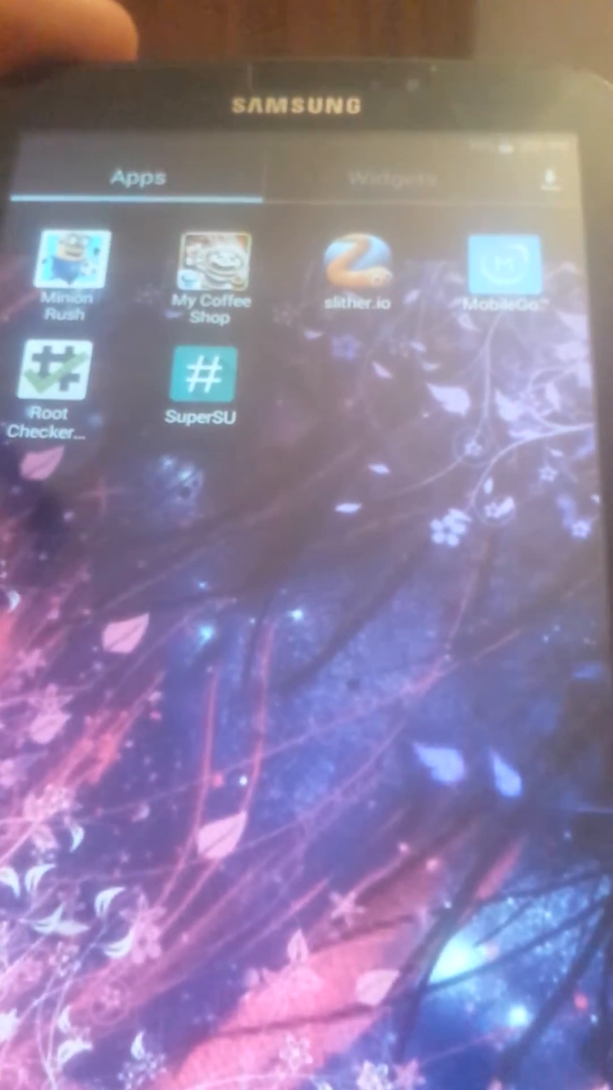
Launch Root Checker Basic from the app drawer.
click(206, 382)
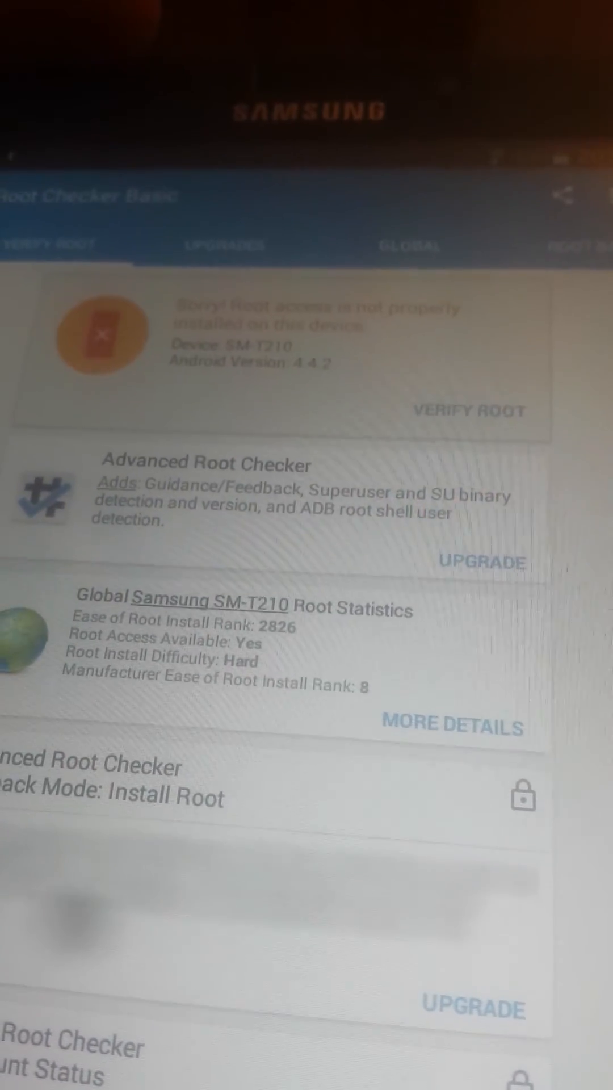
Run Verify Root so the card shows root access properly installed on the SM-T210.
click(471, 410)
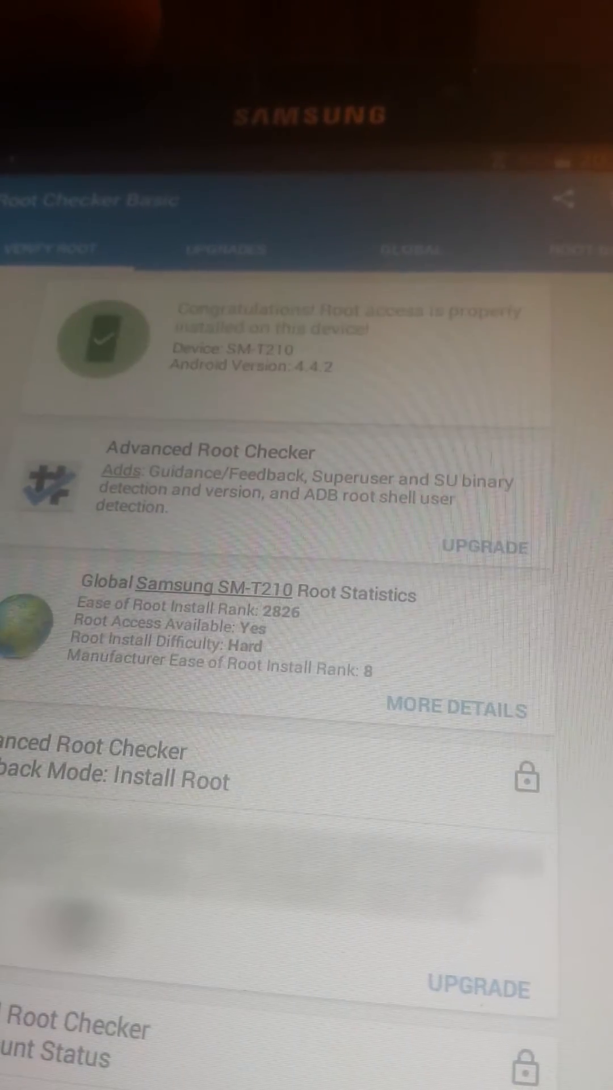